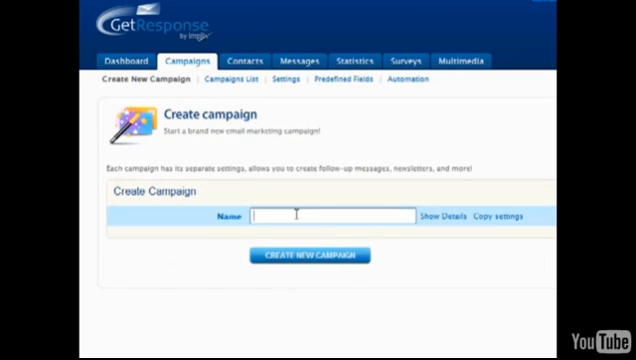
- Enter beautifulbeaches as the new campaign's name
text(beautiful)
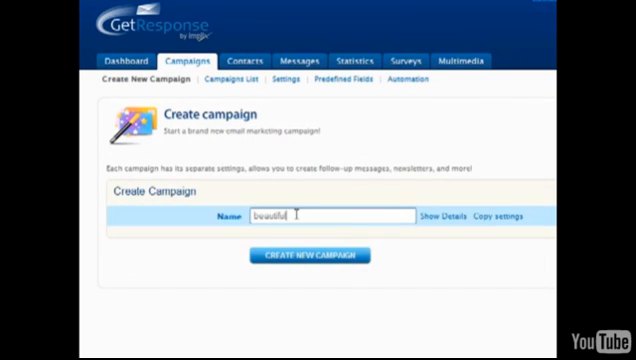
text(beaches)
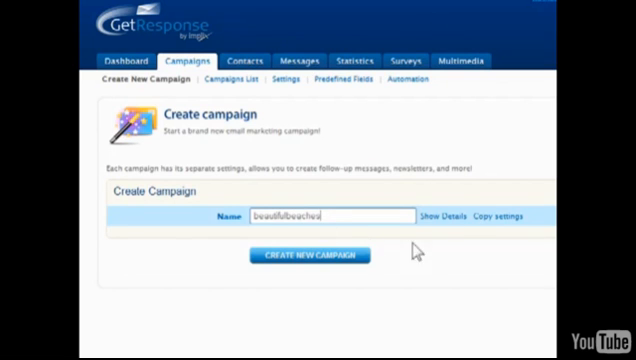
click(462, 216)
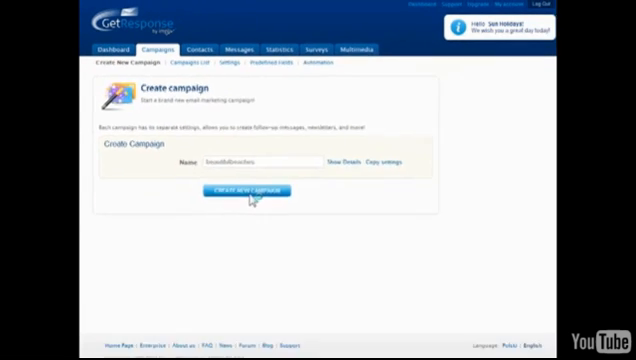
- Create the beautifulbeaches campaign and reach the confirmation page
click(262, 192)
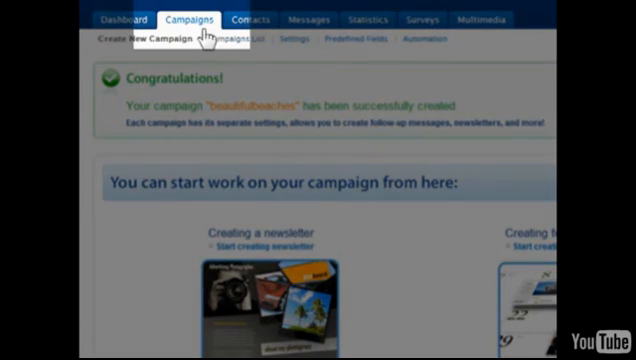
- Go to Campaigns and view the list of existing campaigns
click(196, 18)
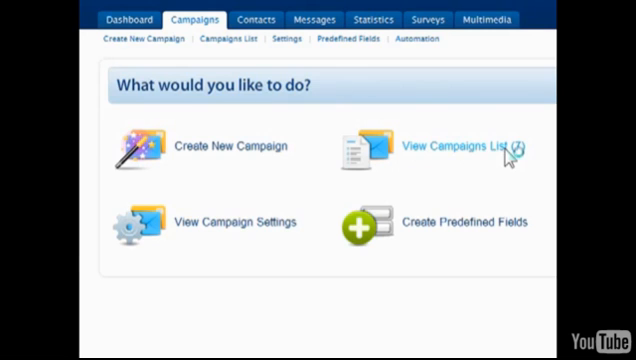
click(458, 146)
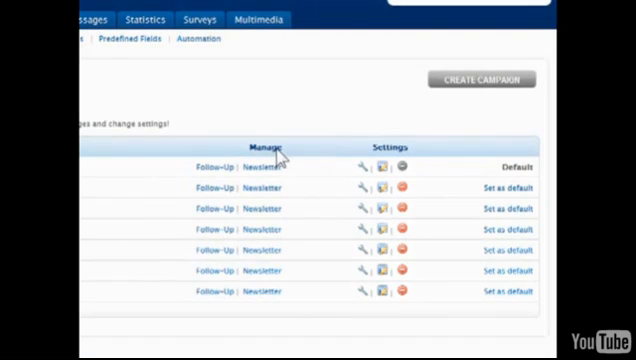
mouse_move(456, 196)
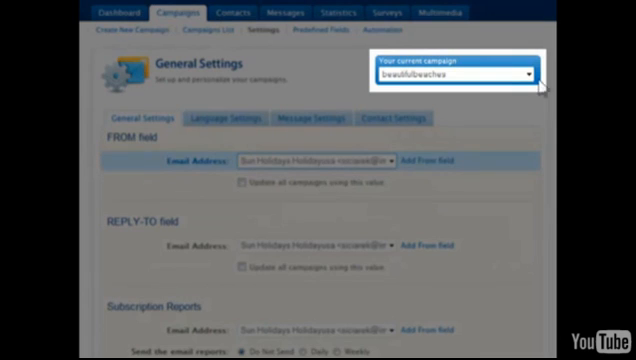
- Verify the campaign's Twitter login and password with Check Access
click(450, 74)
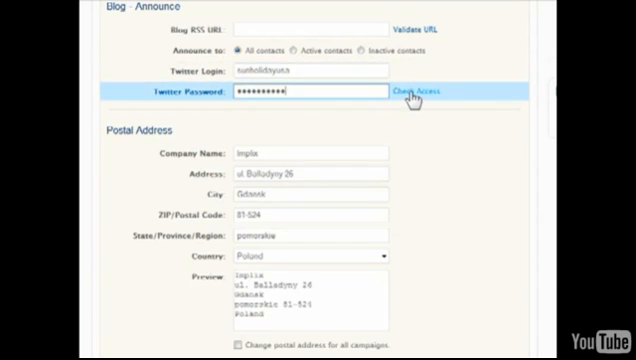
click(422, 94)
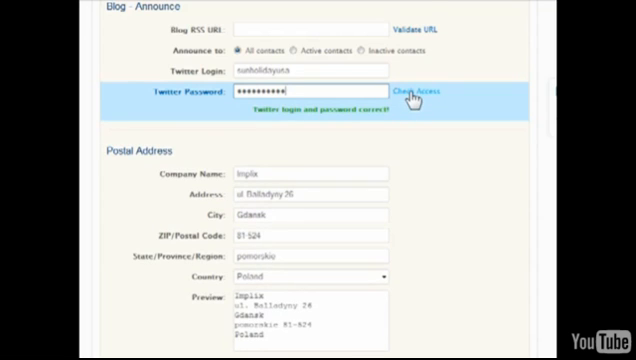
- Save the beautifulbeaches general settings and confirm the save
scroll(down, 3)
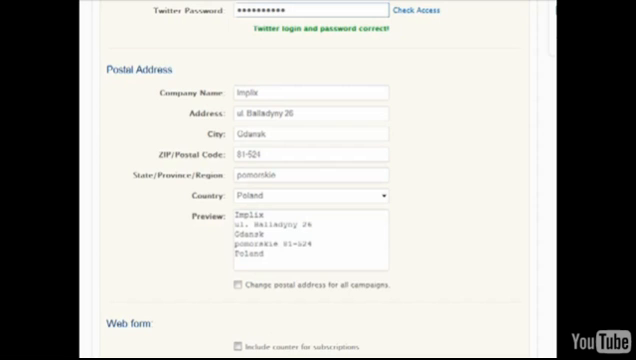
scroll(down, 3)
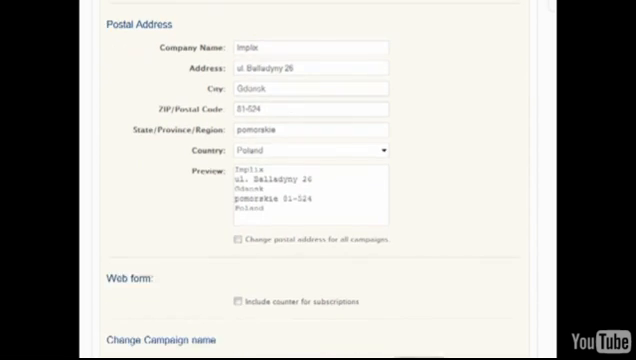
scroll(down, 3)
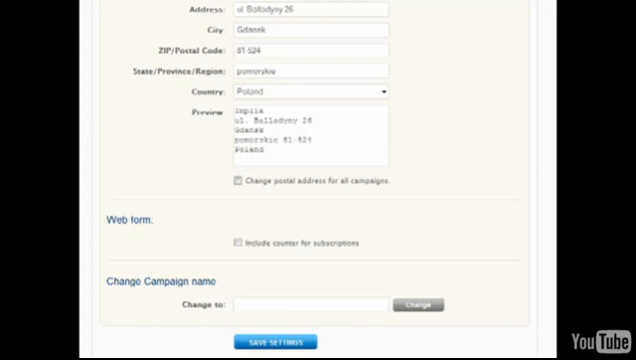
mouse_move(284, 344)
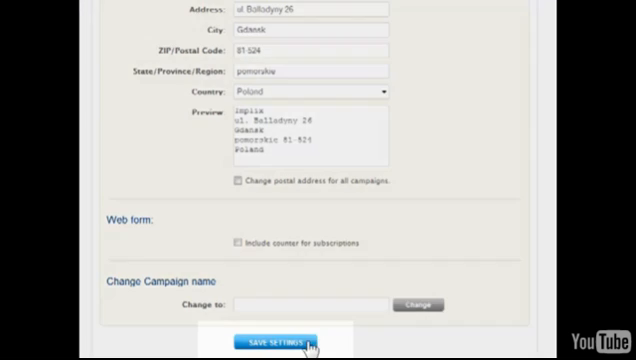
click(276, 342)
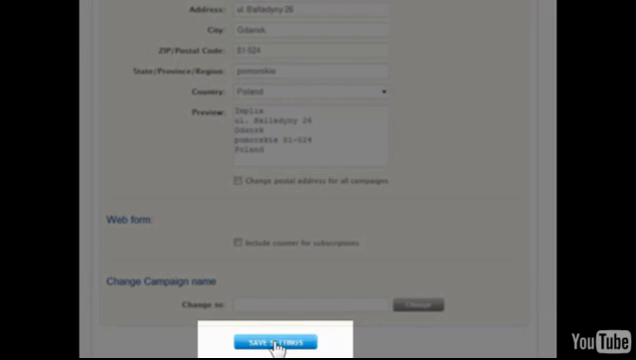
click(268, 340)
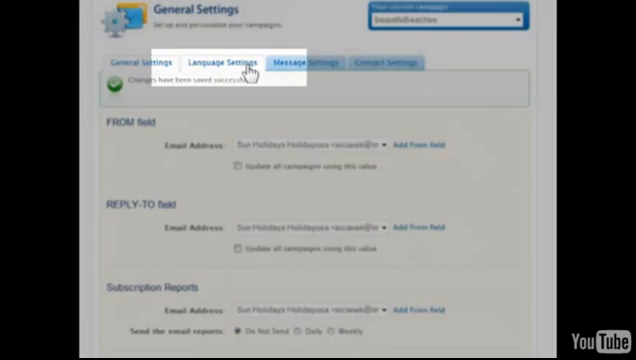
- In Language Settings, keep the confirmation message type as Plain
click(212, 62)
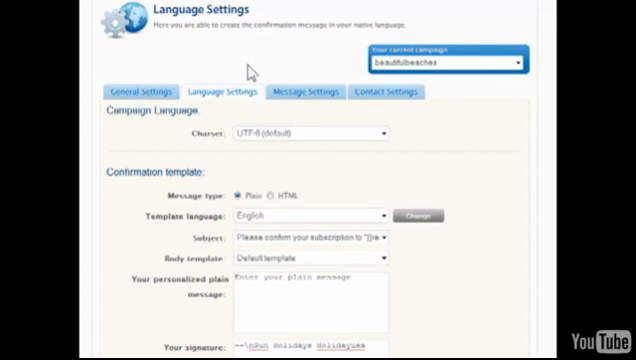
scroll(down, 3)
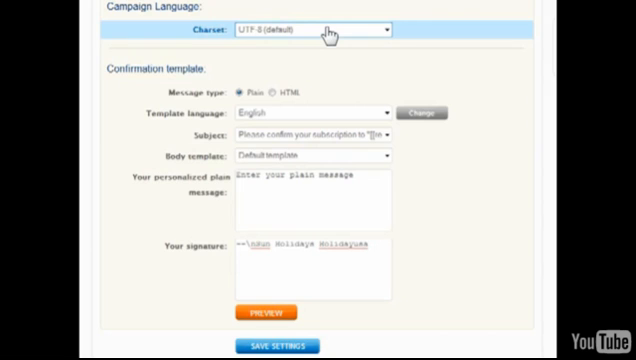
mouse_move(330, 36)
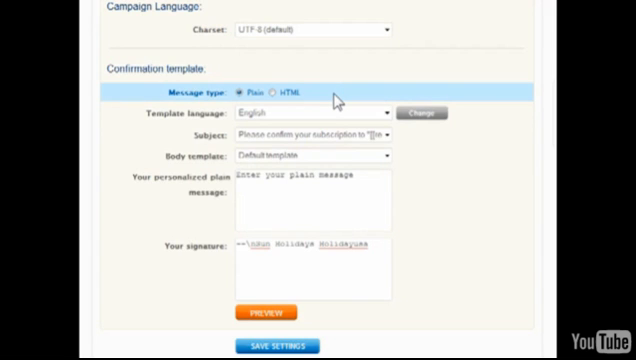
click(378, 112)
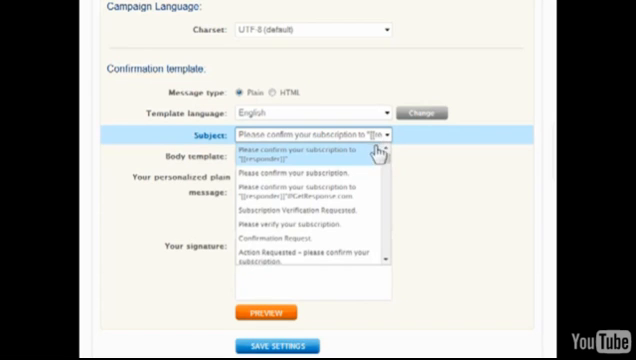
- Use the Newsletter subscriptions body with 'Thank-you for joining!' and a signature, then save
click(310, 156)
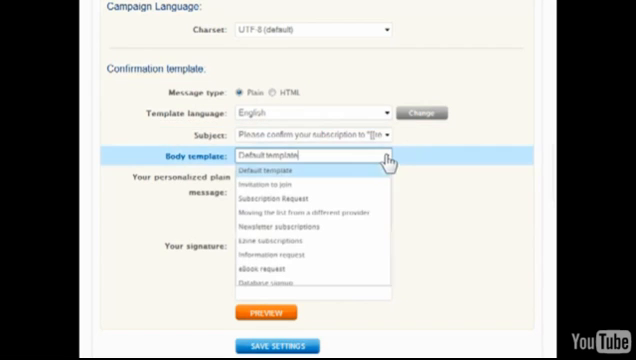
mouse_move(340, 228)
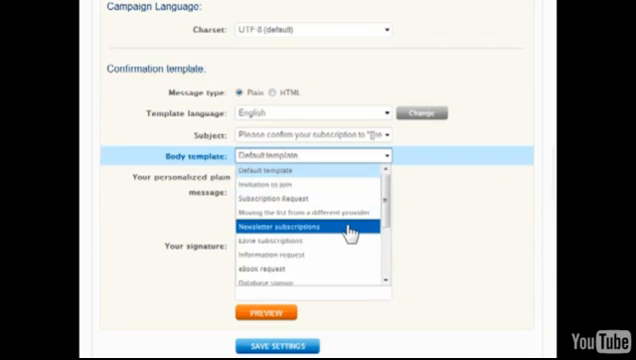
click(290, 228)
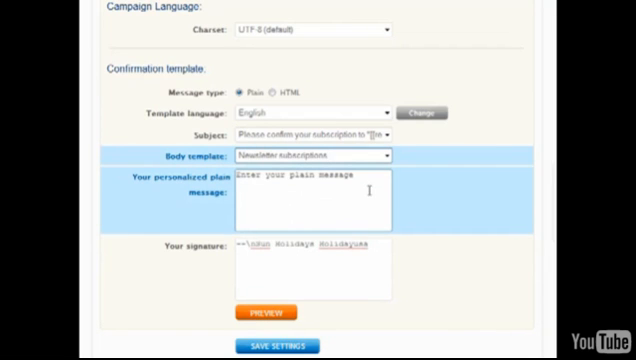
text(Than)
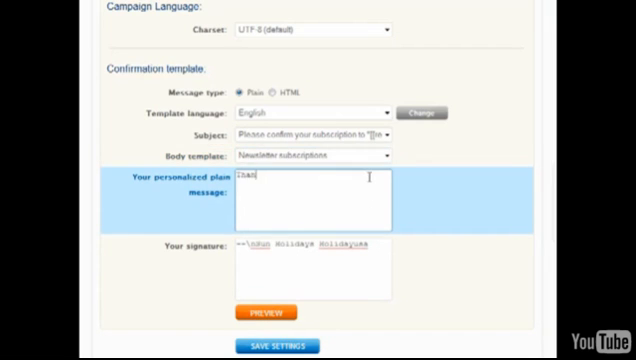
text(Thank-you for joining!)
click(314, 268)
text(Make everyday a trip!)
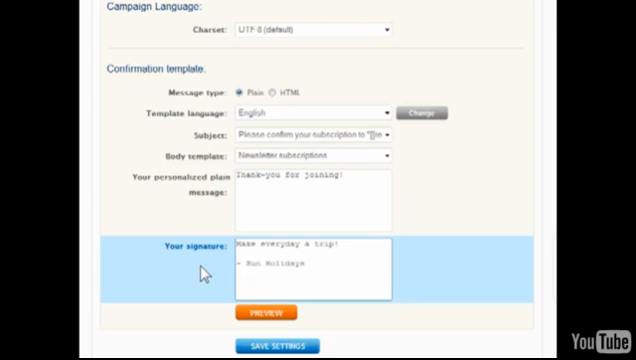
click(266, 308)
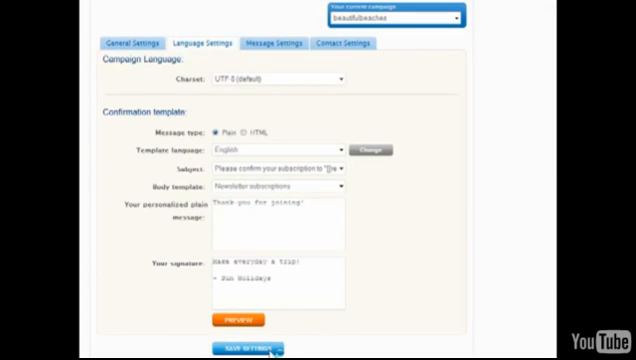
click(228, 348)
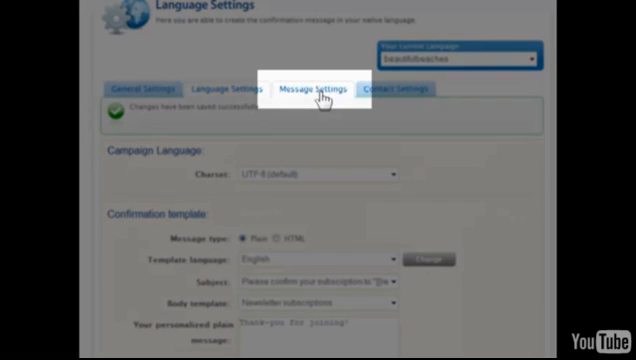
- Switch to the campaign's Message Settings showing tracking options
click(312, 90)
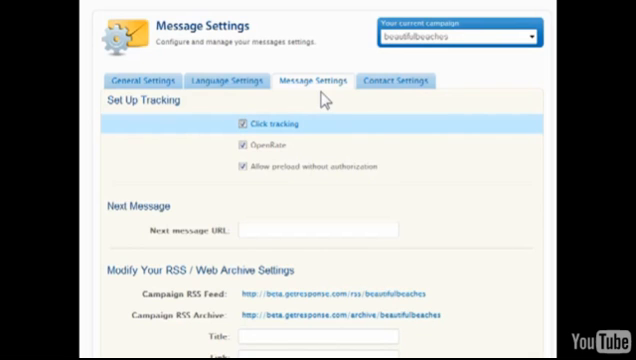
mouse_move(334, 140)
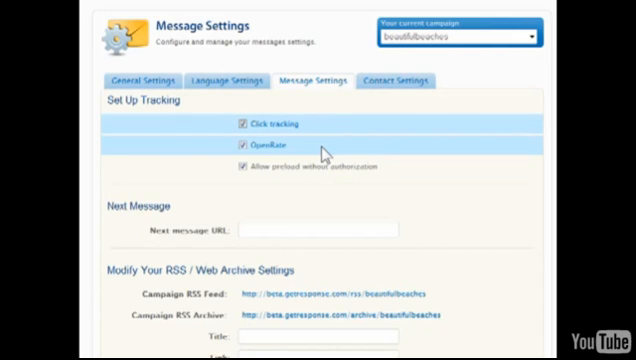
mouse_move(338, 168)
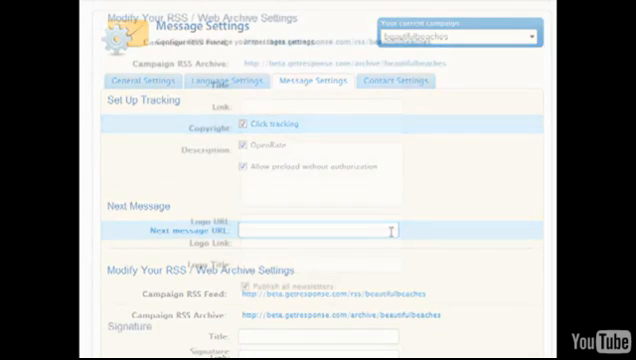
scroll(down, 3)
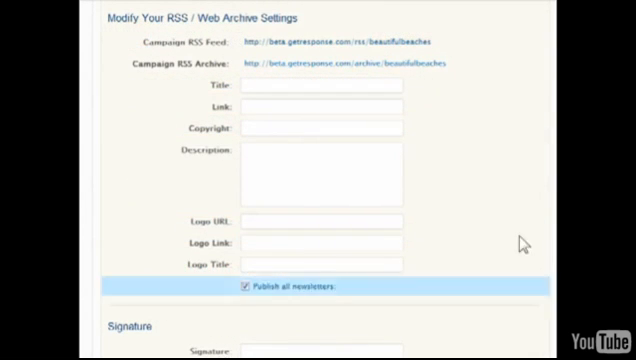
mouse_move(464, 46)
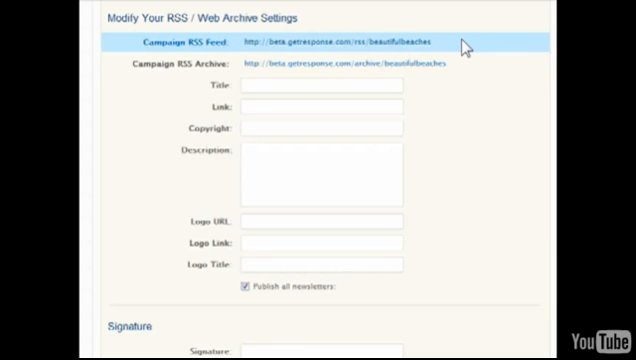
scroll(down, 3)
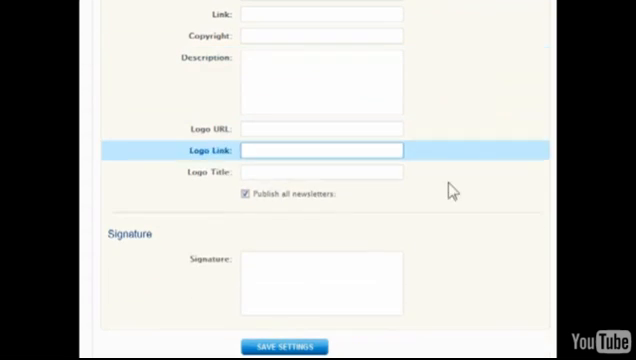
- Enter the 'Make everyday a trip!' Holidays signature and save the message settings
click(320, 284)
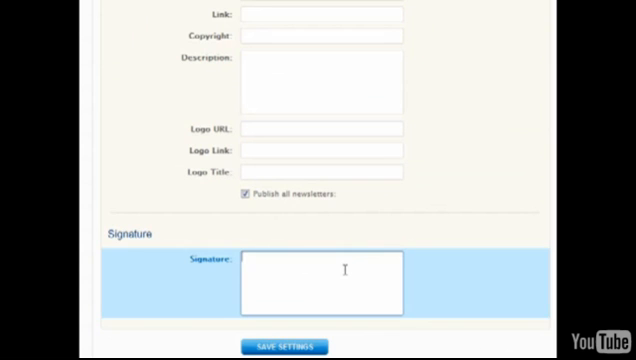
text(Make everyday a trip!)
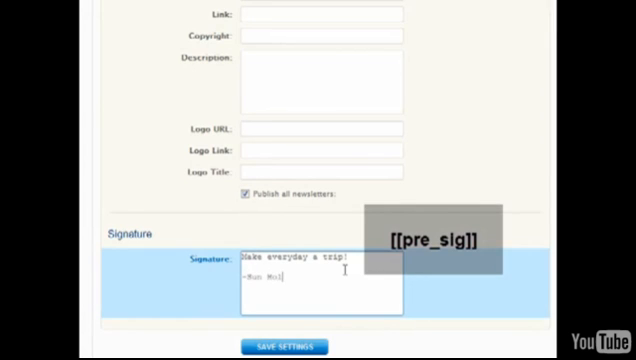
text(Holidays)
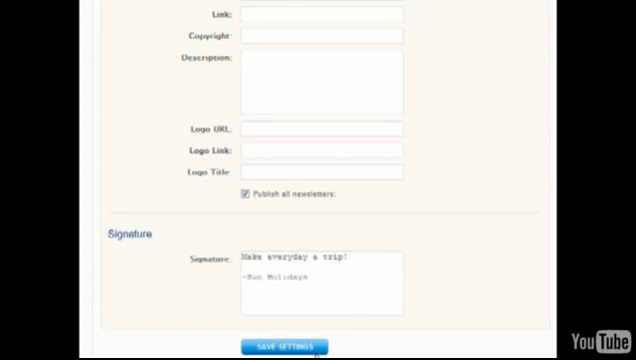
click(292, 348)
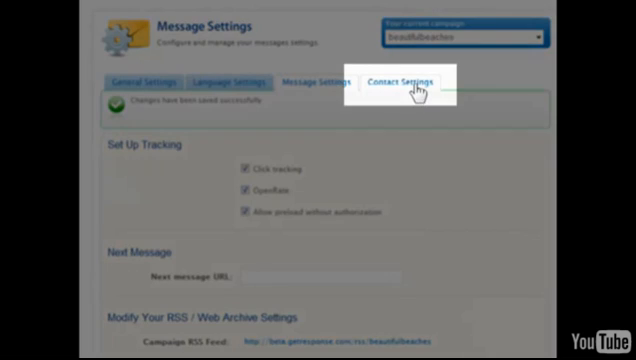
- Switch to the campaign's Contact Settings with notification and opt-in options
click(400, 78)
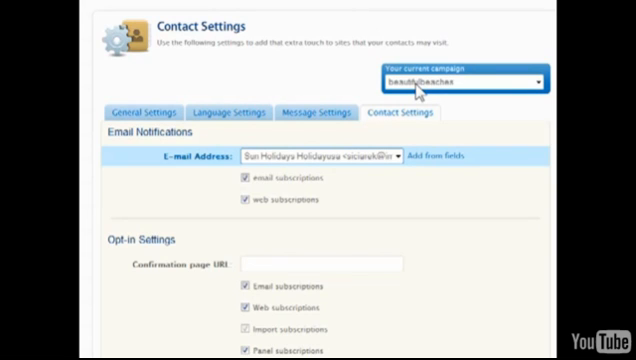
mouse_move(398, 168)
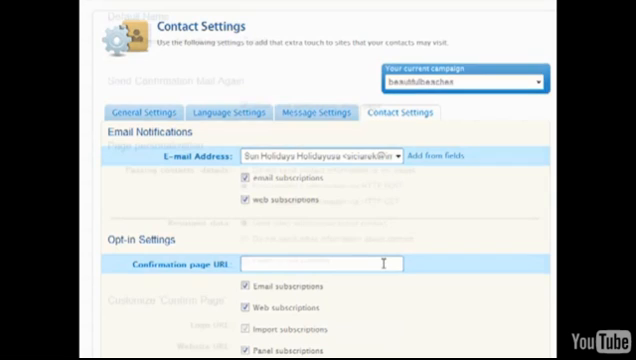
- Choose 'Do not send contact information to my pages' and 'Do not send other information about contact'
scroll(down, 3)
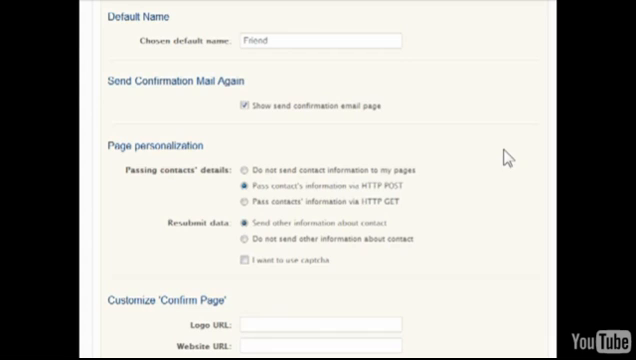
mouse_move(434, 164)
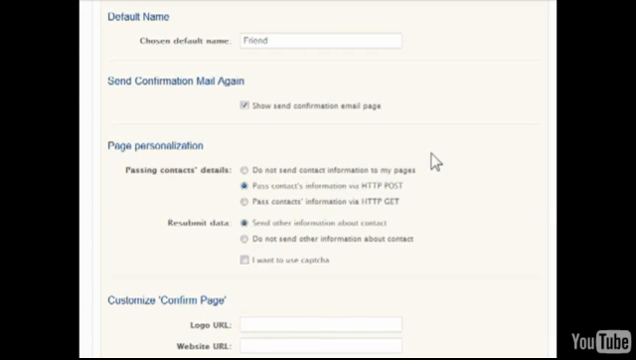
click(250, 172)
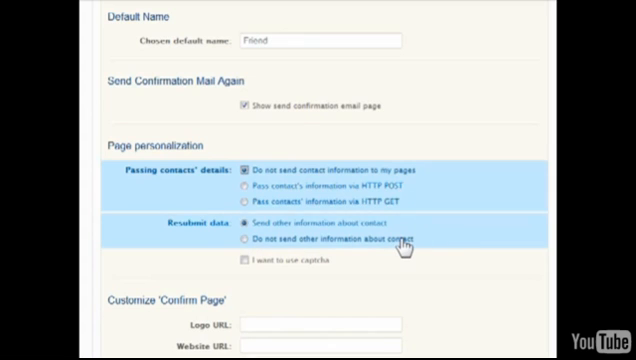
click(248, 240)
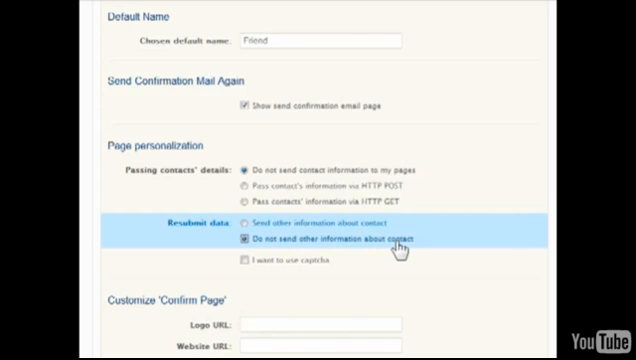
scroll(down, 3)
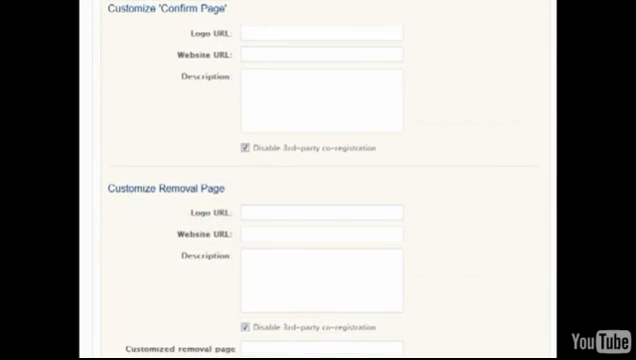
click(320, 32)
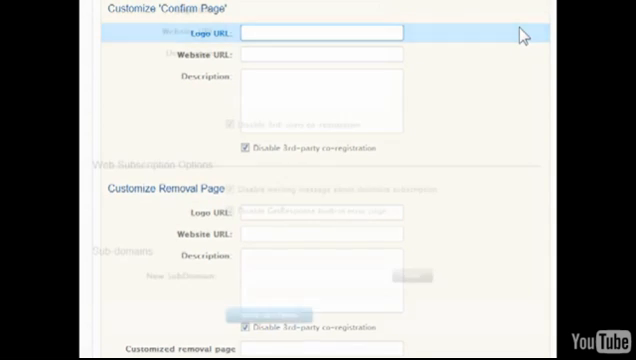
- Add a new subdomain named 'beach', then return to the Campaigns overview
scroll(down, 3)
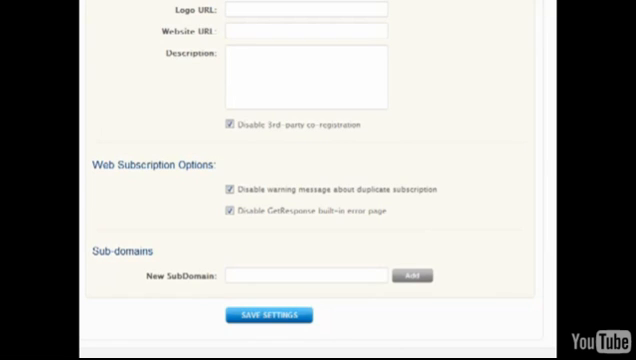
mouse_move(538, 148)
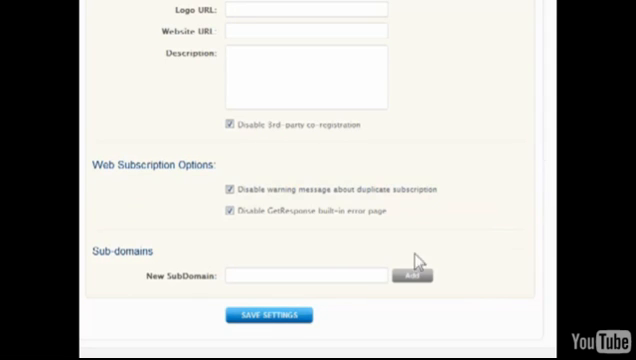
text(beaches)
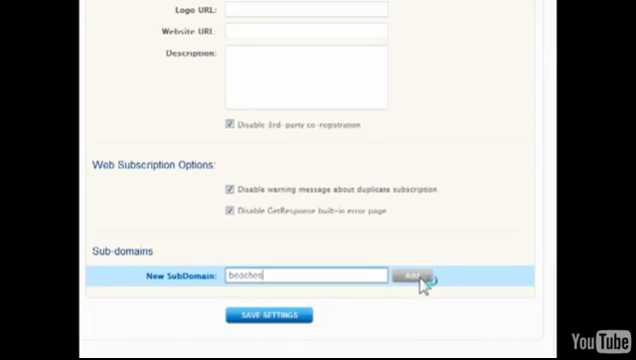
click(410, 276)
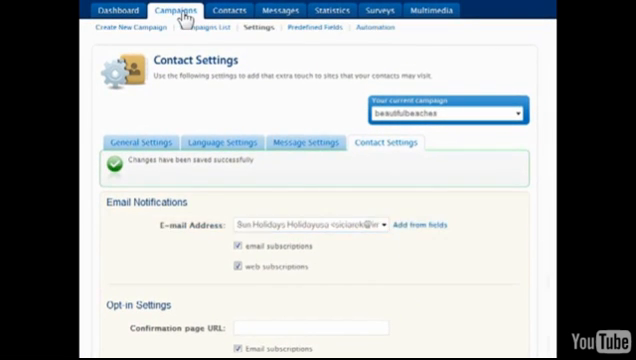
click(180, 10)
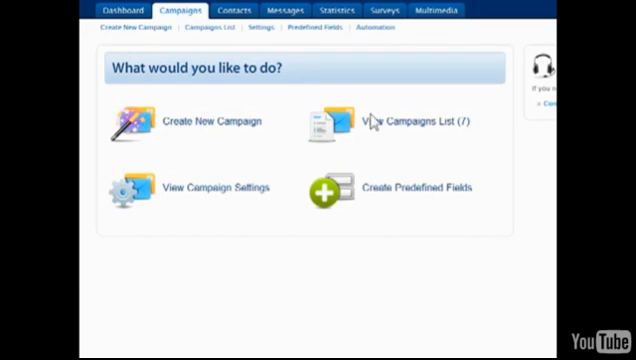